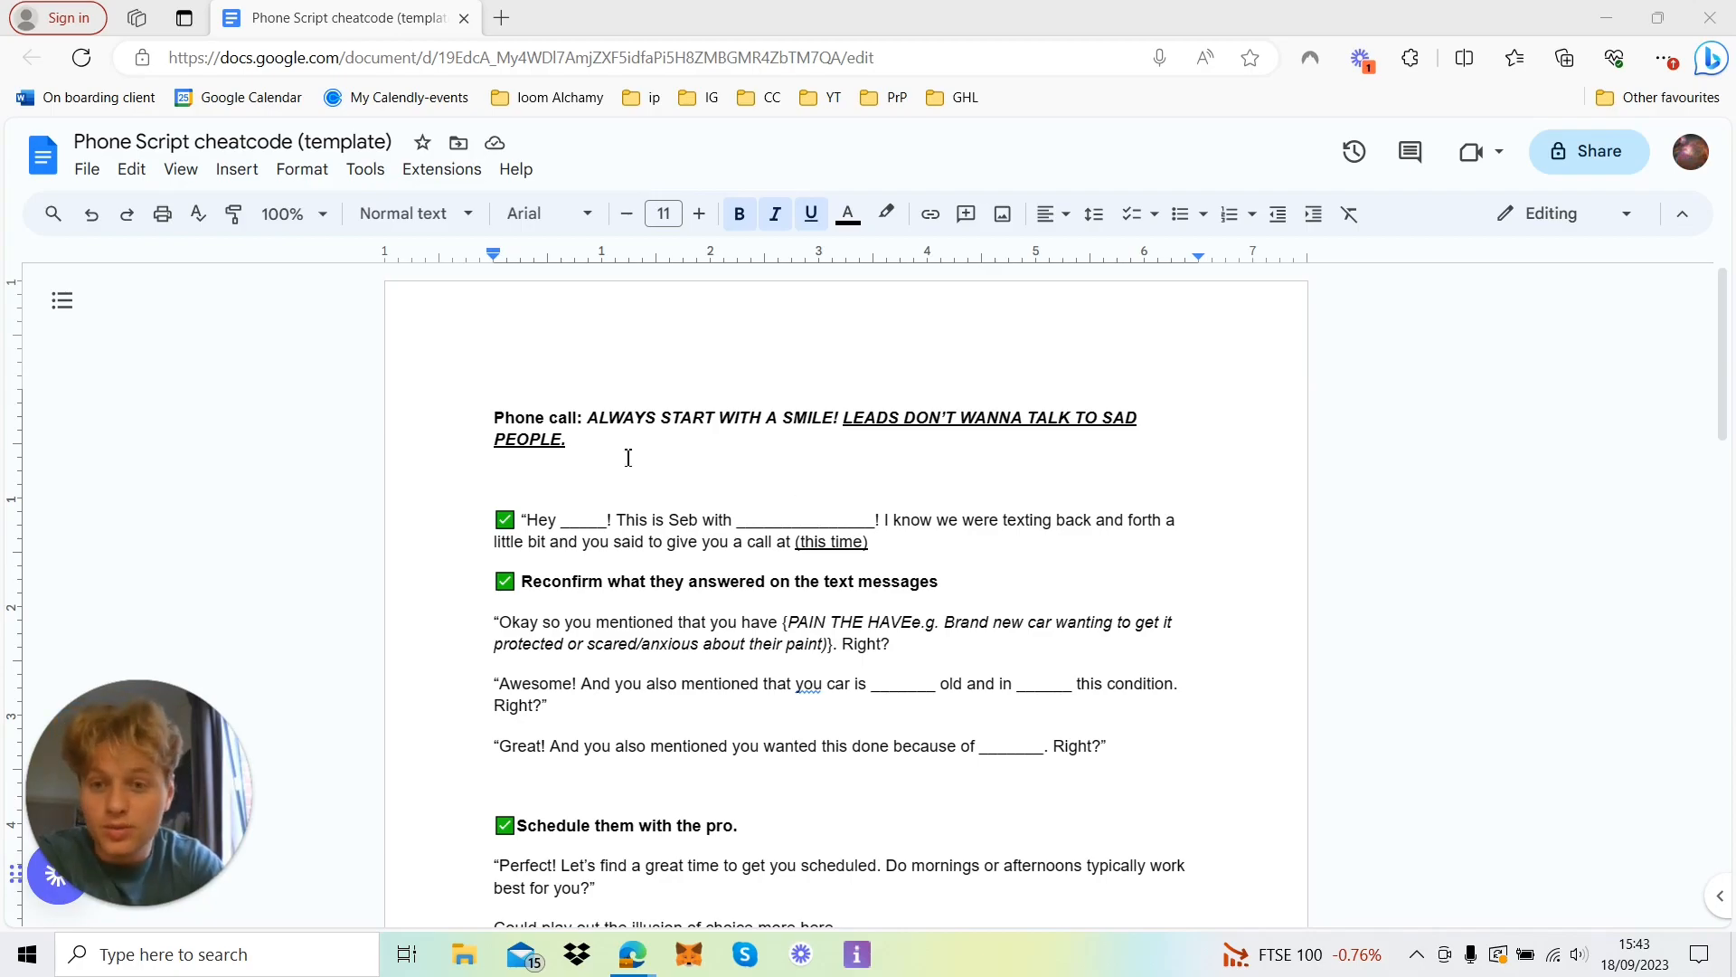
scroll(down, 3)
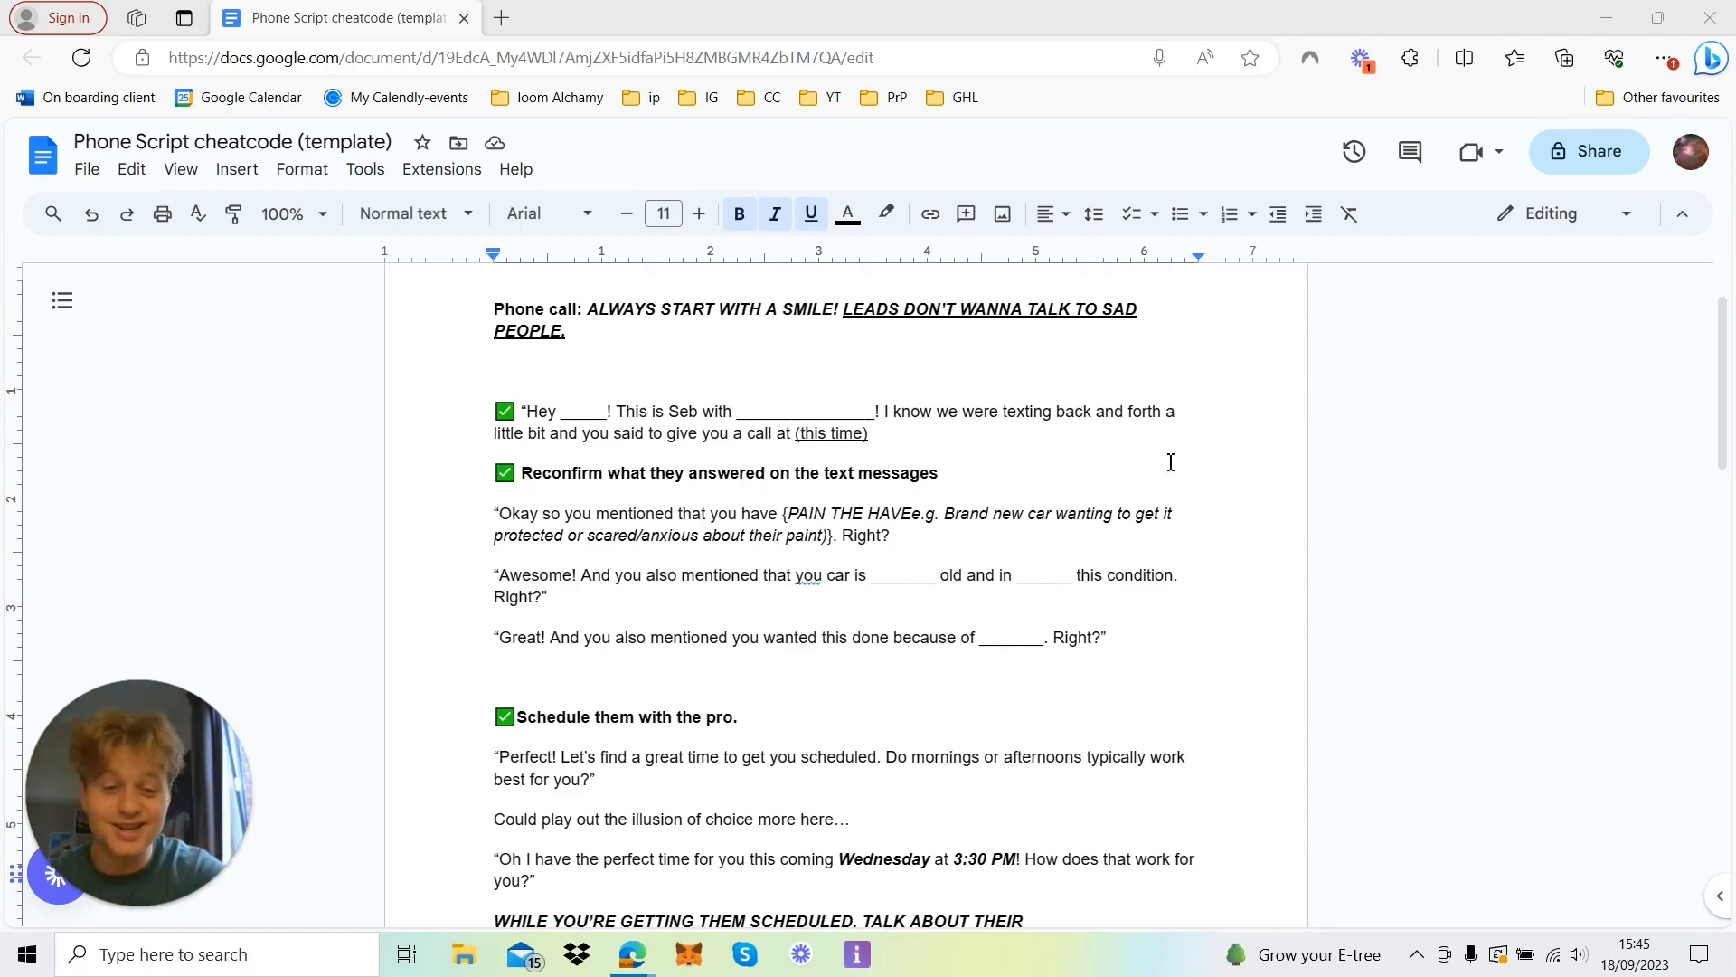
scroll(down, 3)
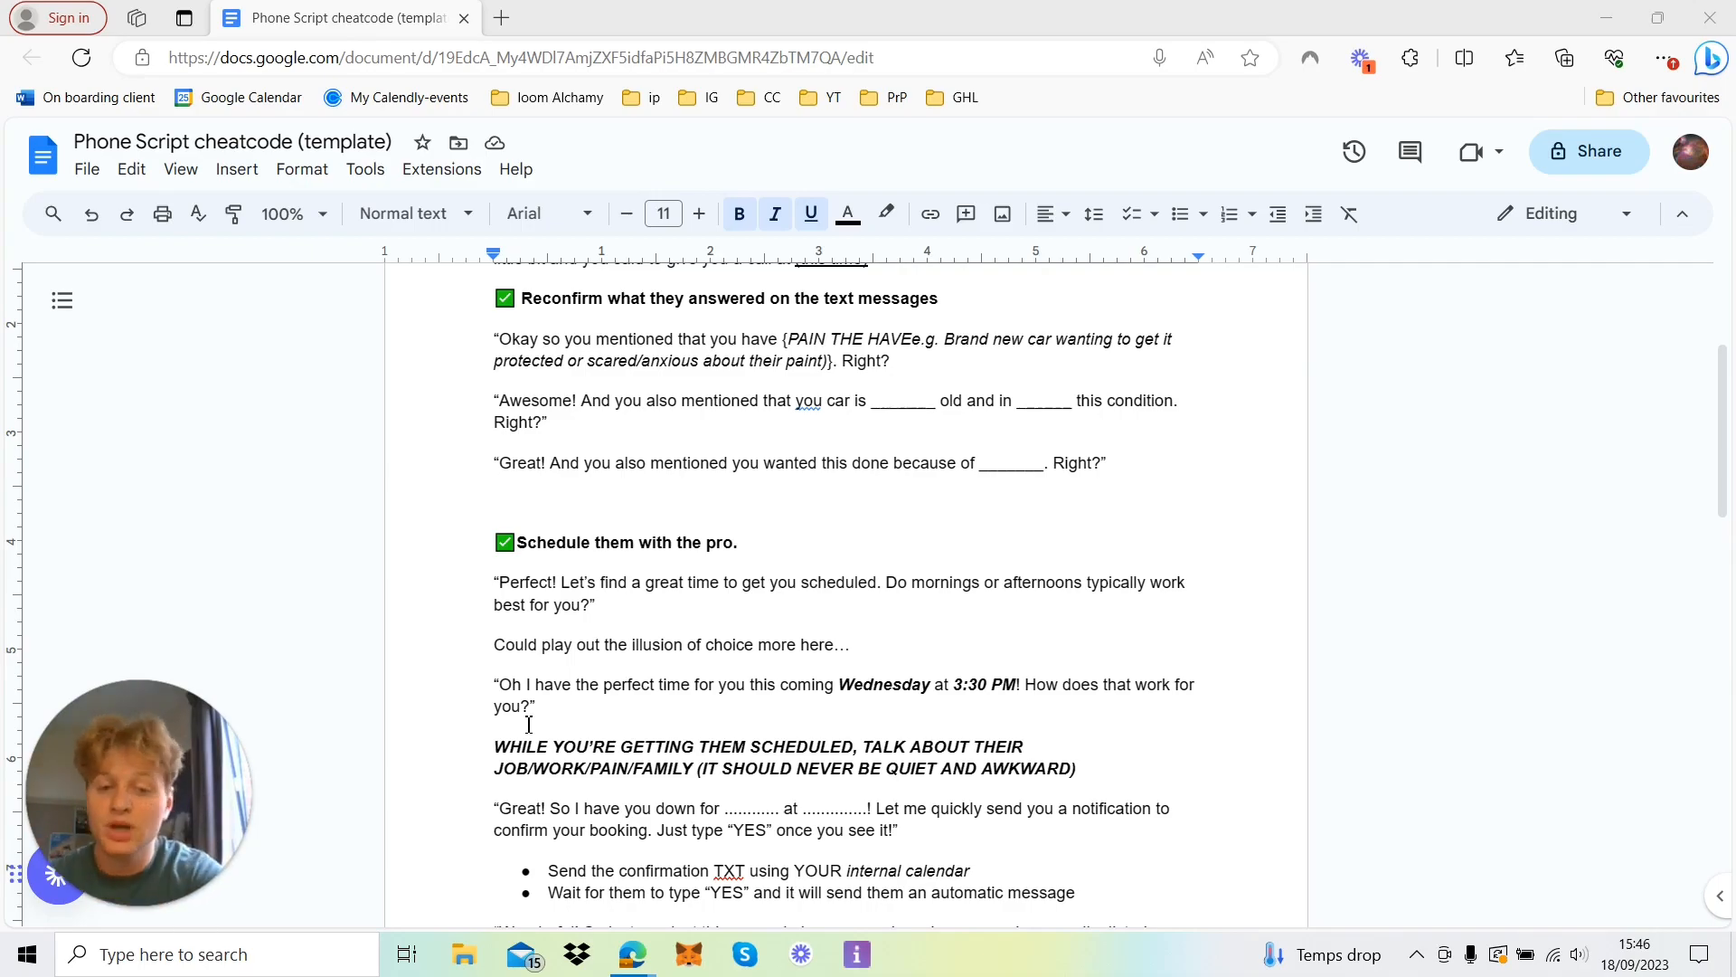
mouse_move(803, 725)
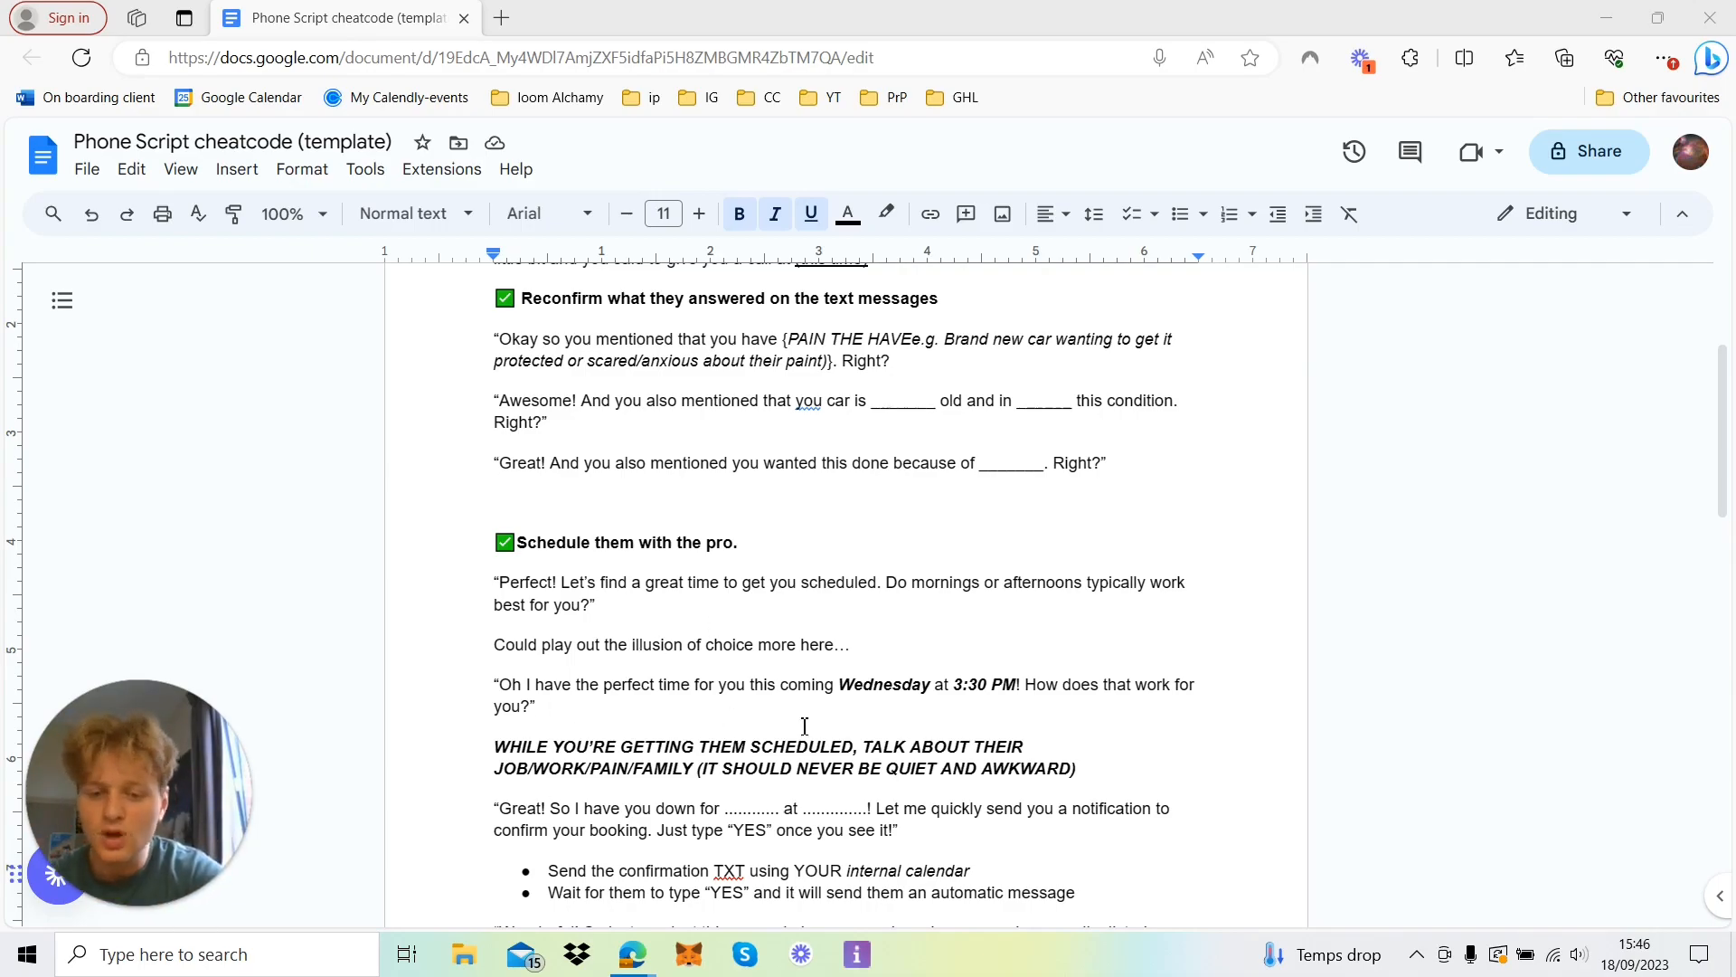
scroll(down, 3)
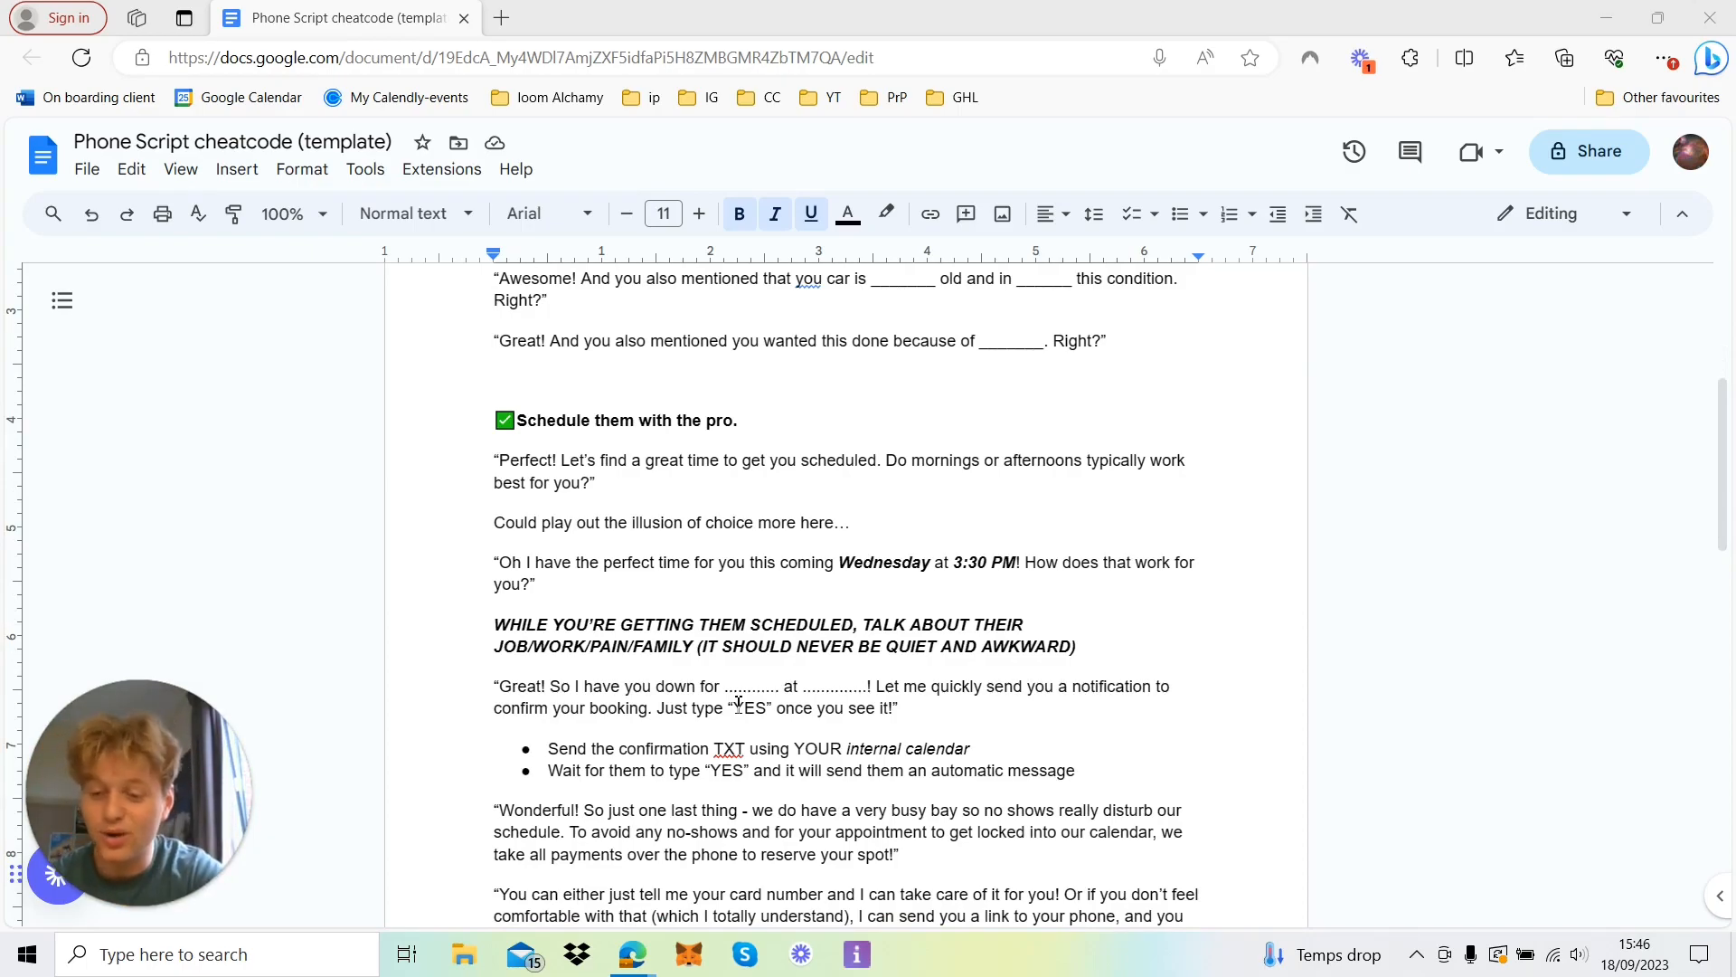
scroll(down, 3)
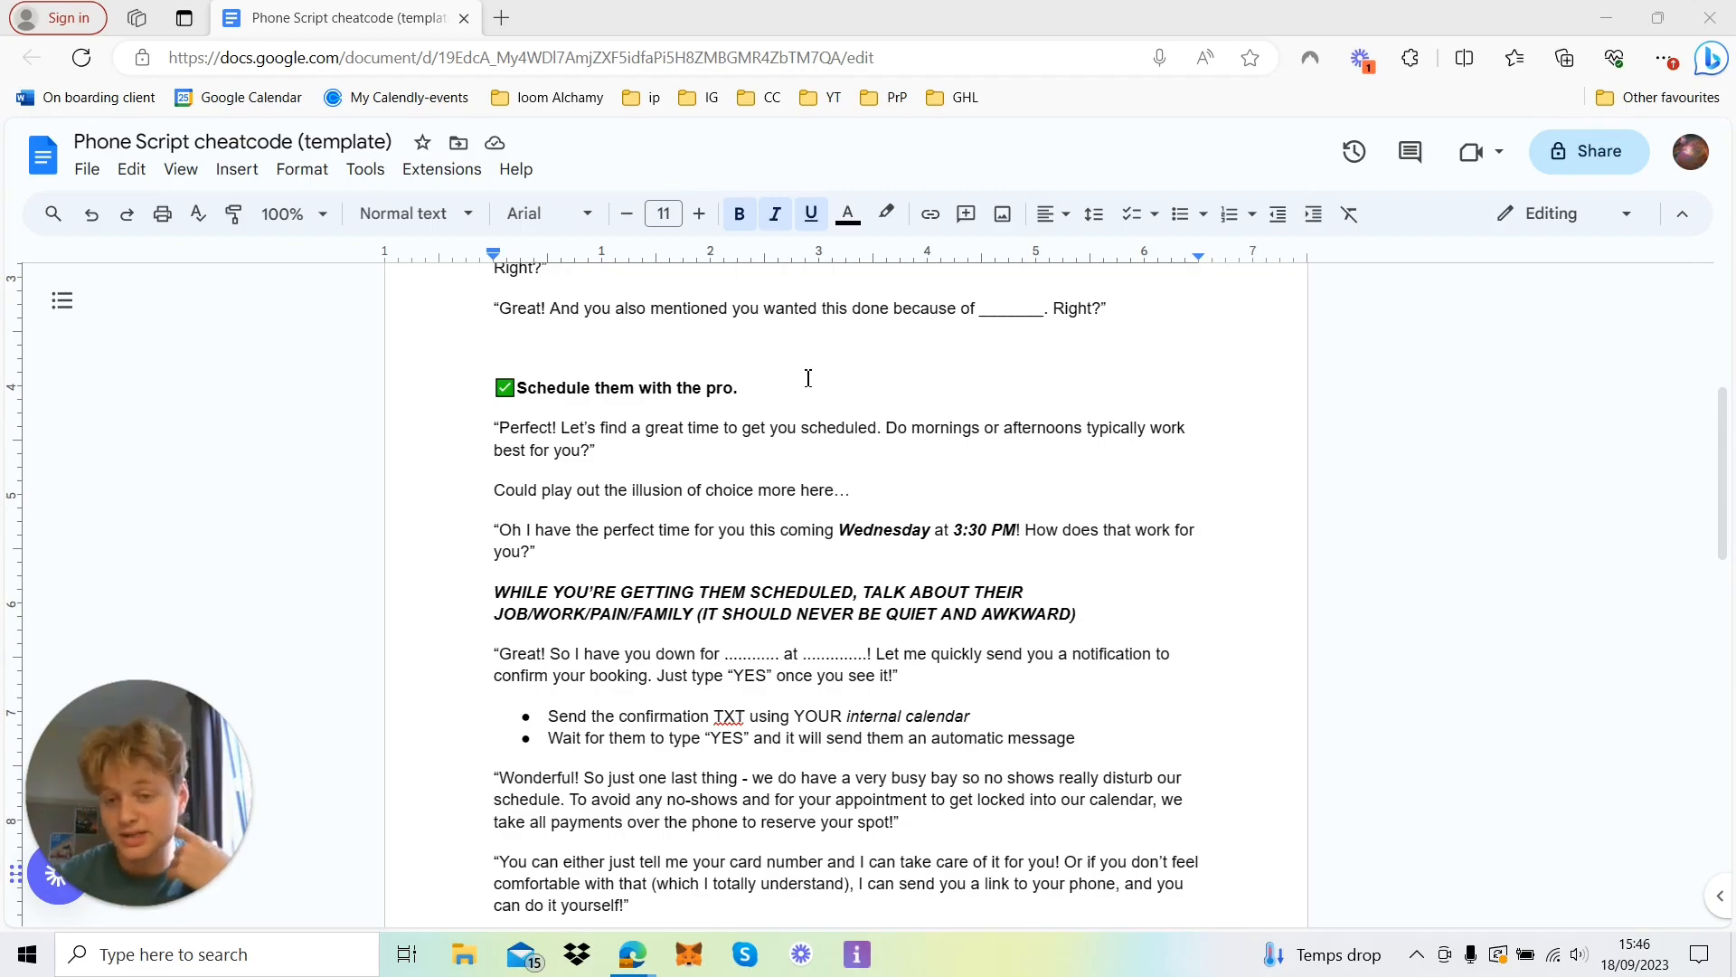
mouse_move(333, 558)
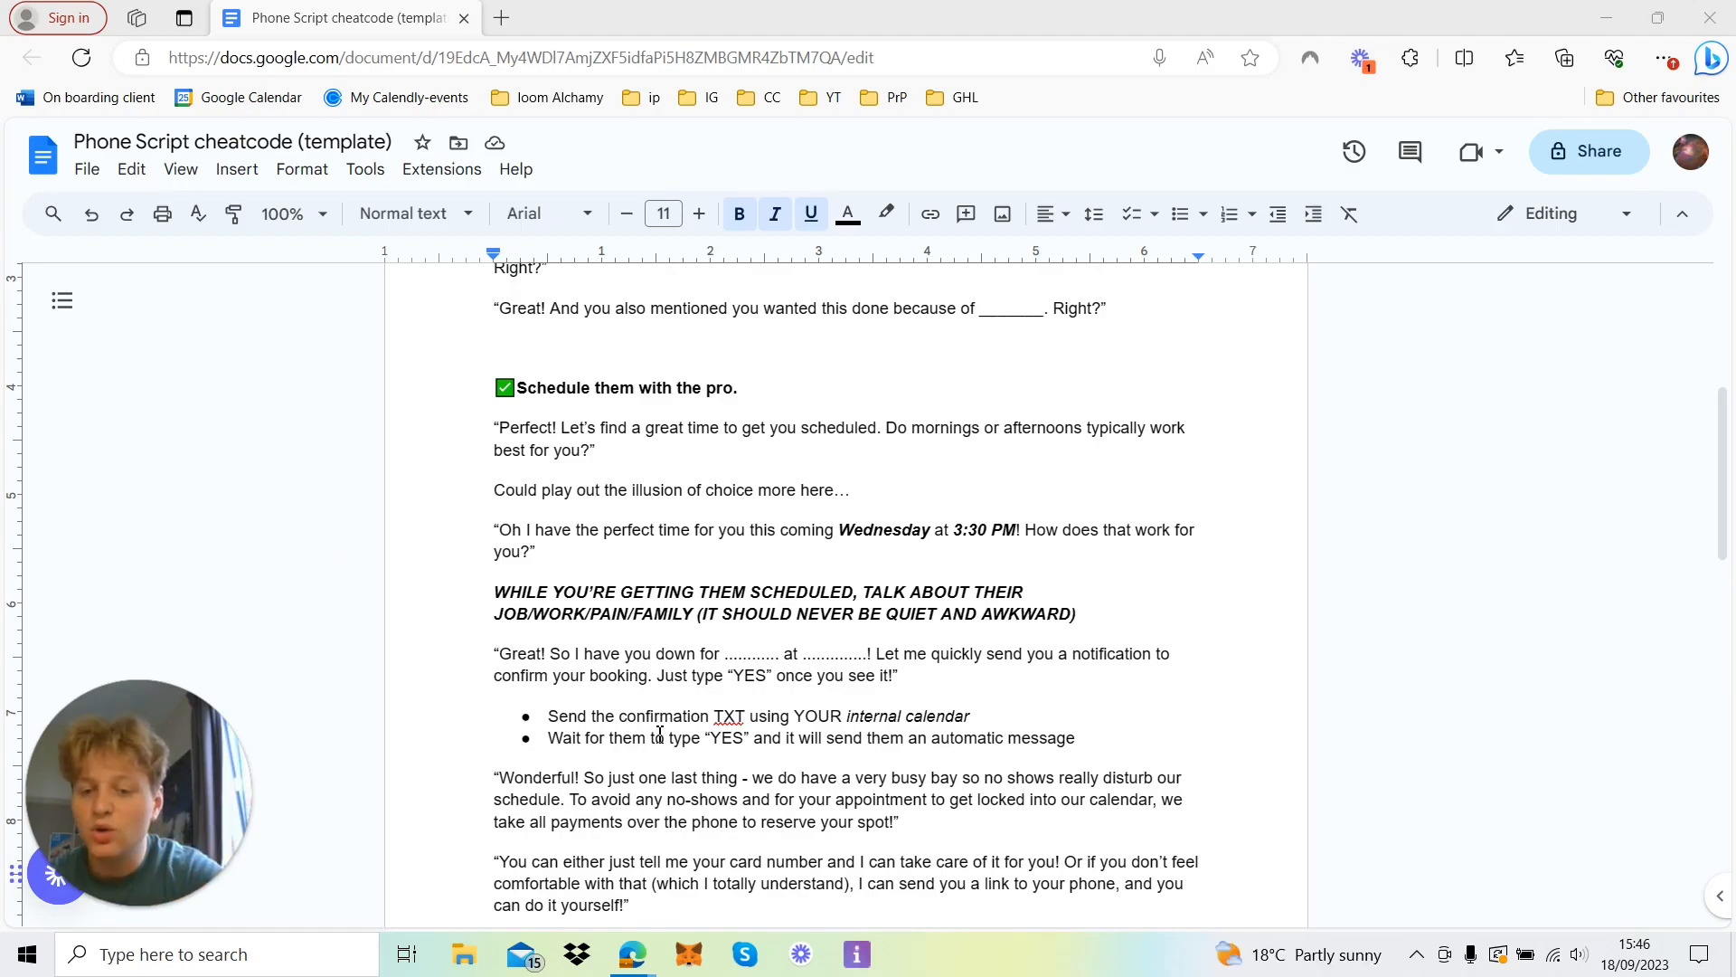
scroll(down, 3)
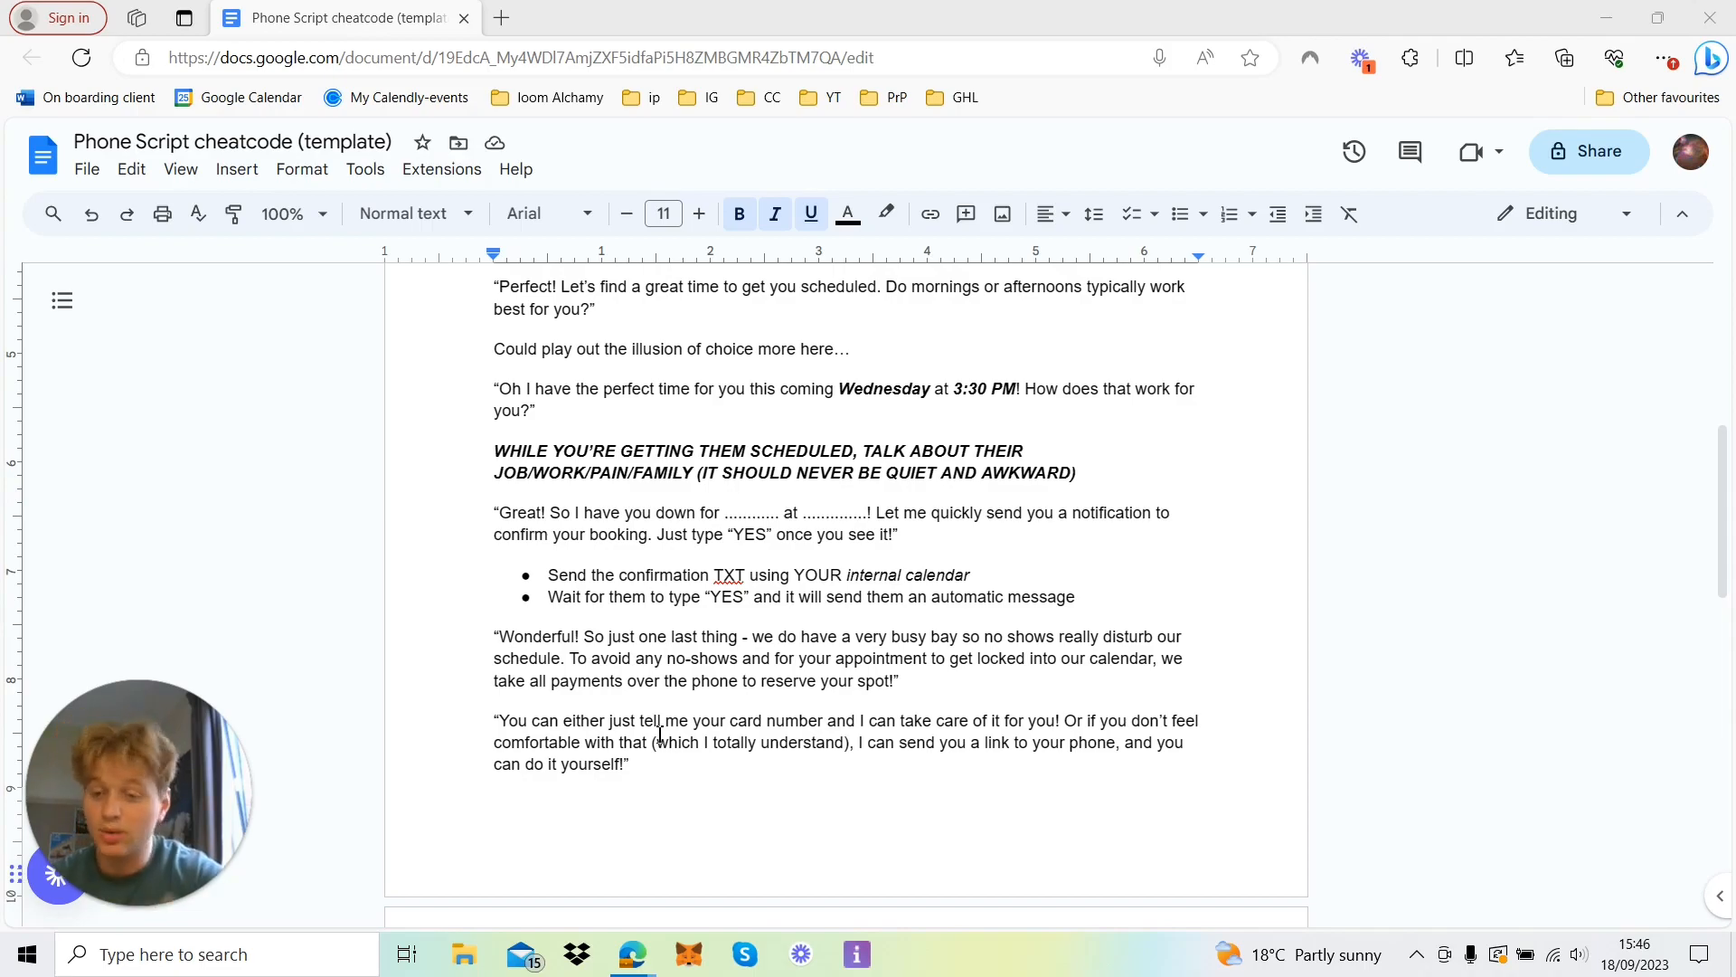
scroll(down, 3)
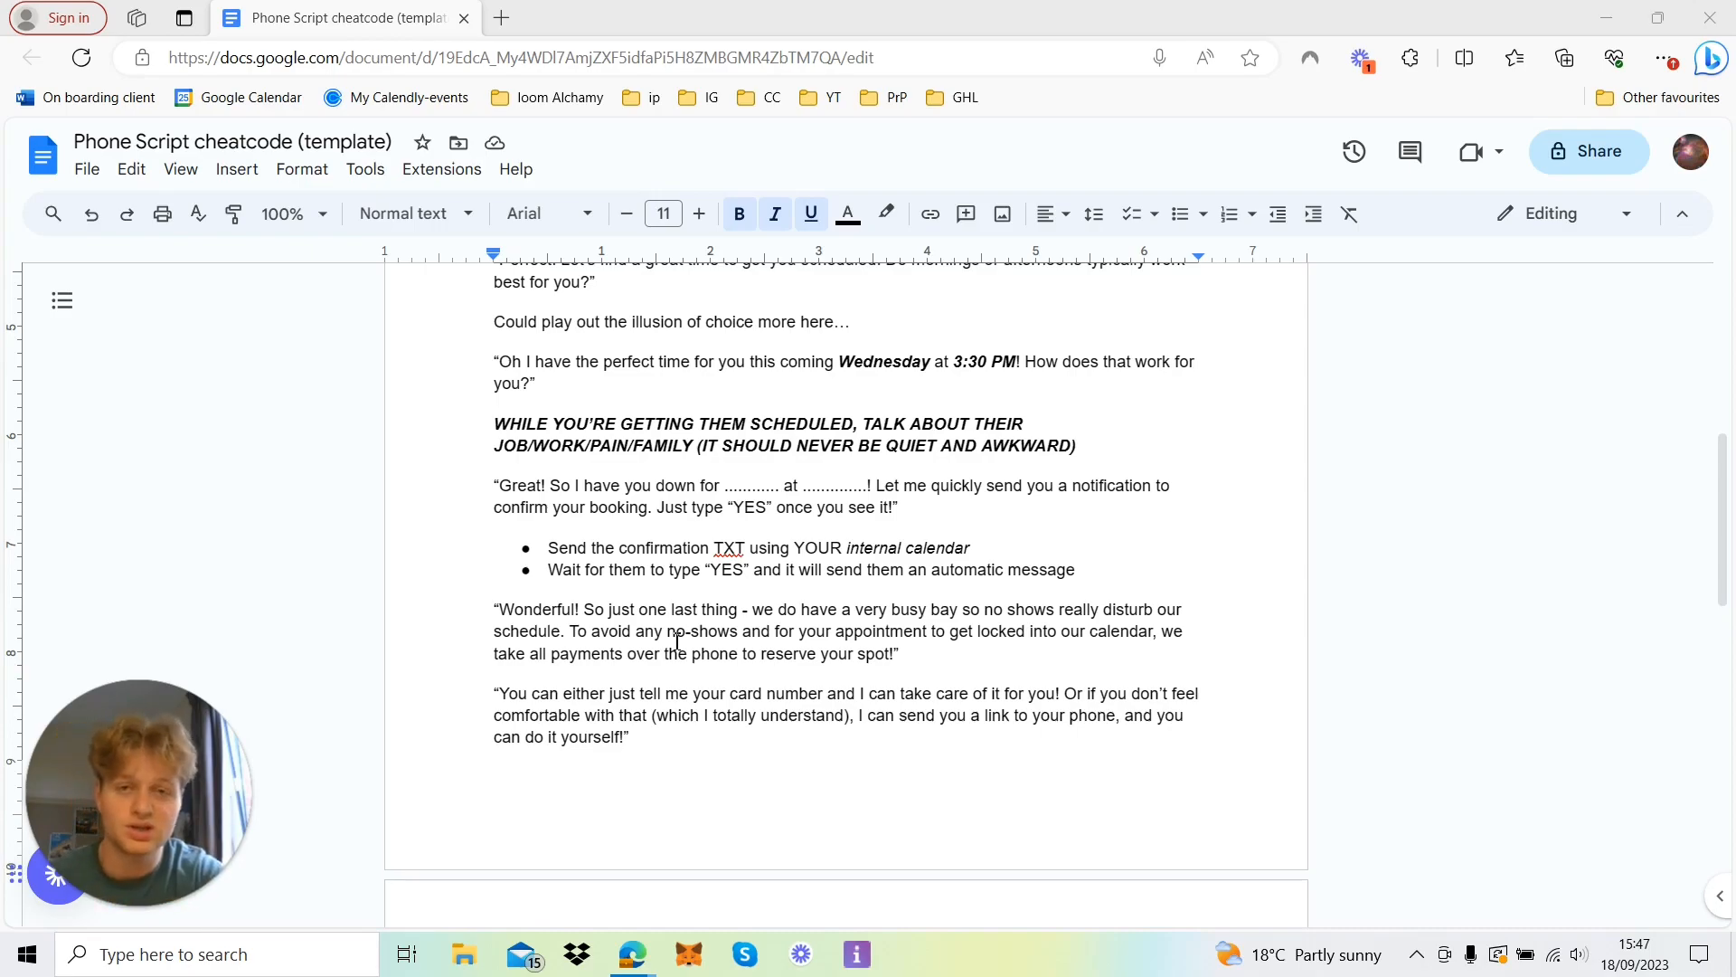
scroll(down, 3)
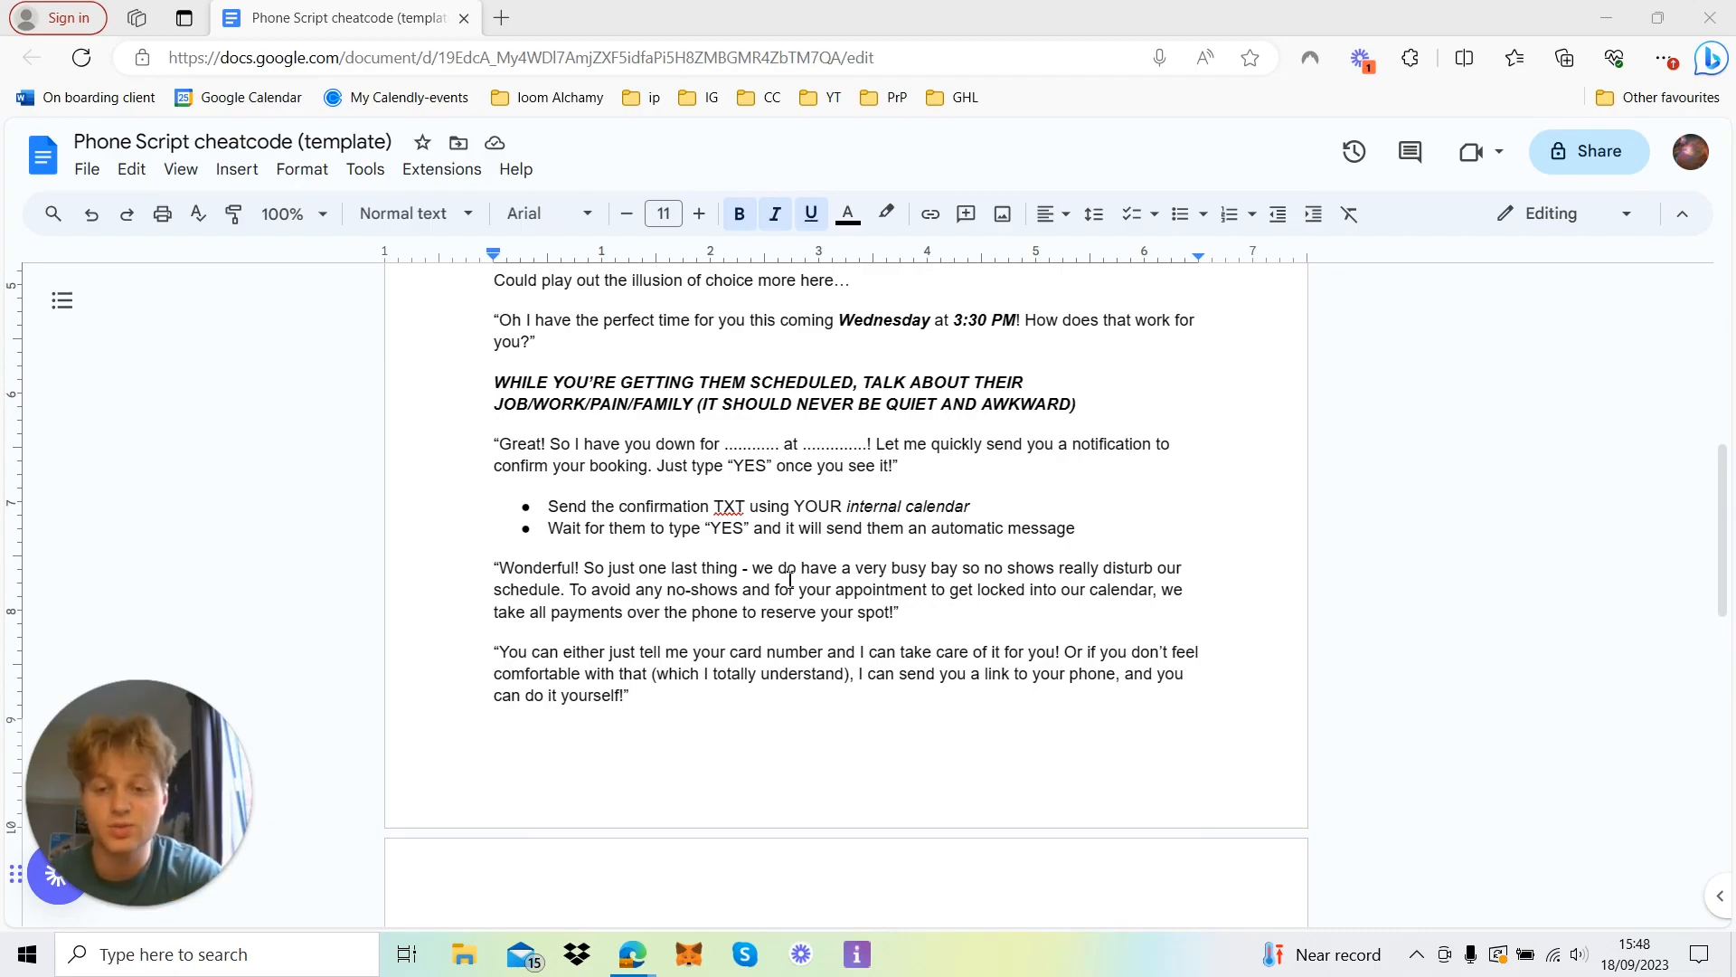
scroll(down, 3)
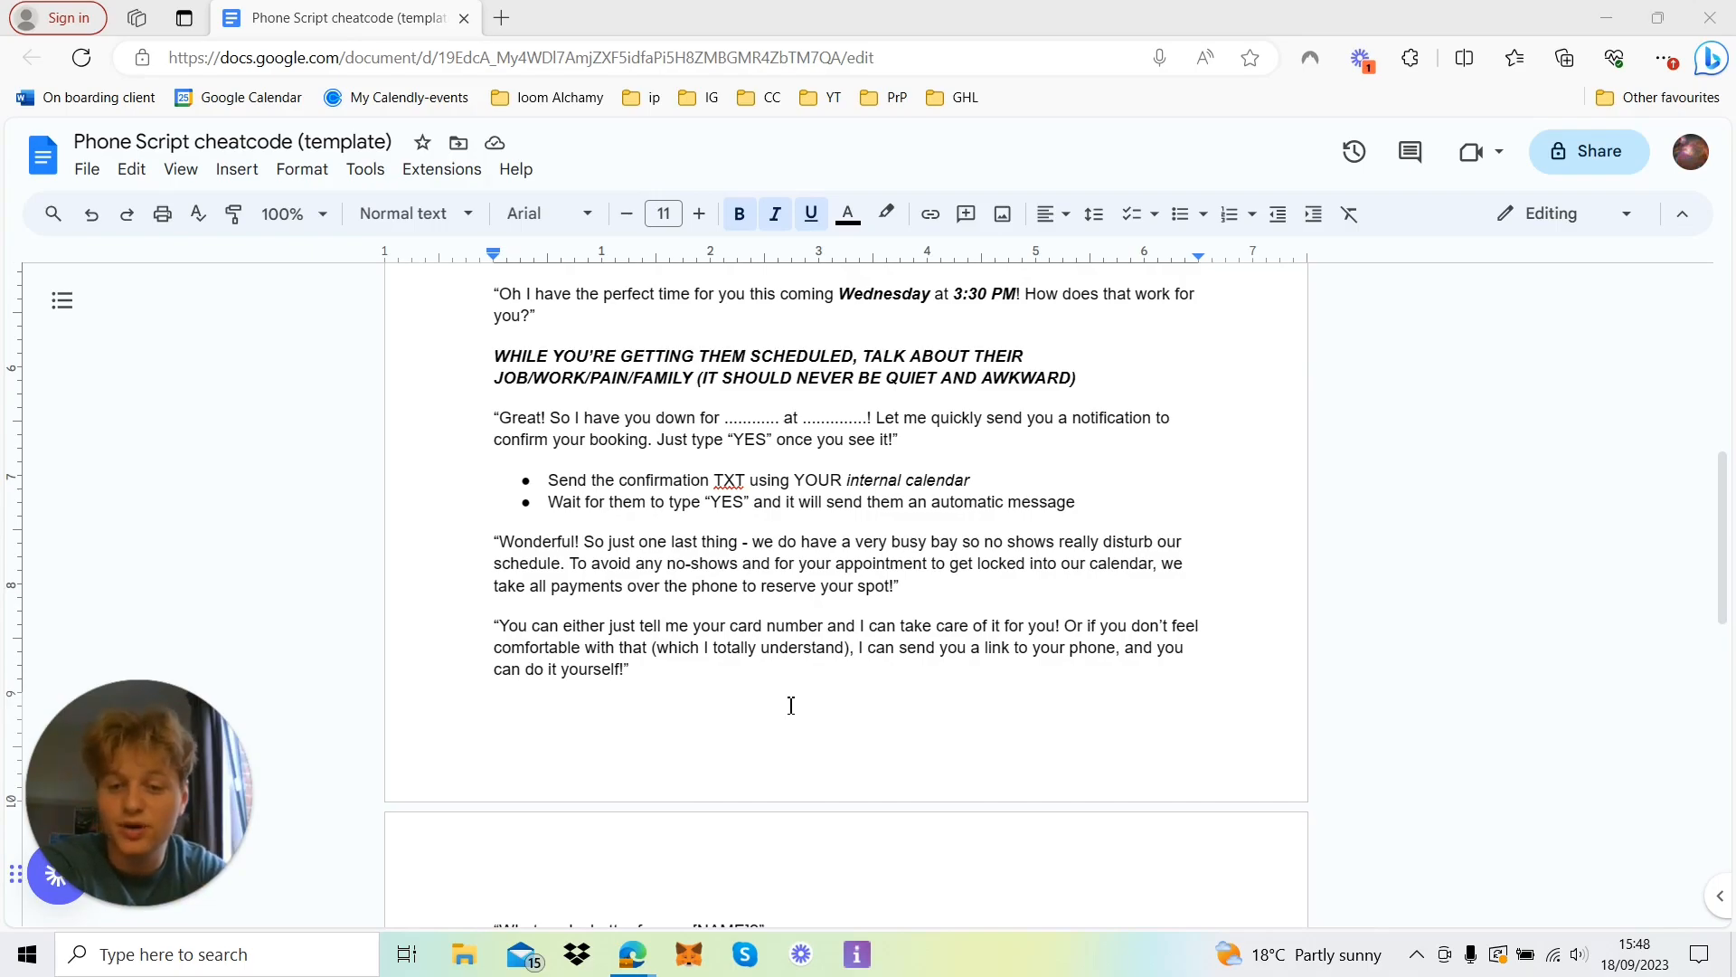
scroll(down, 3)
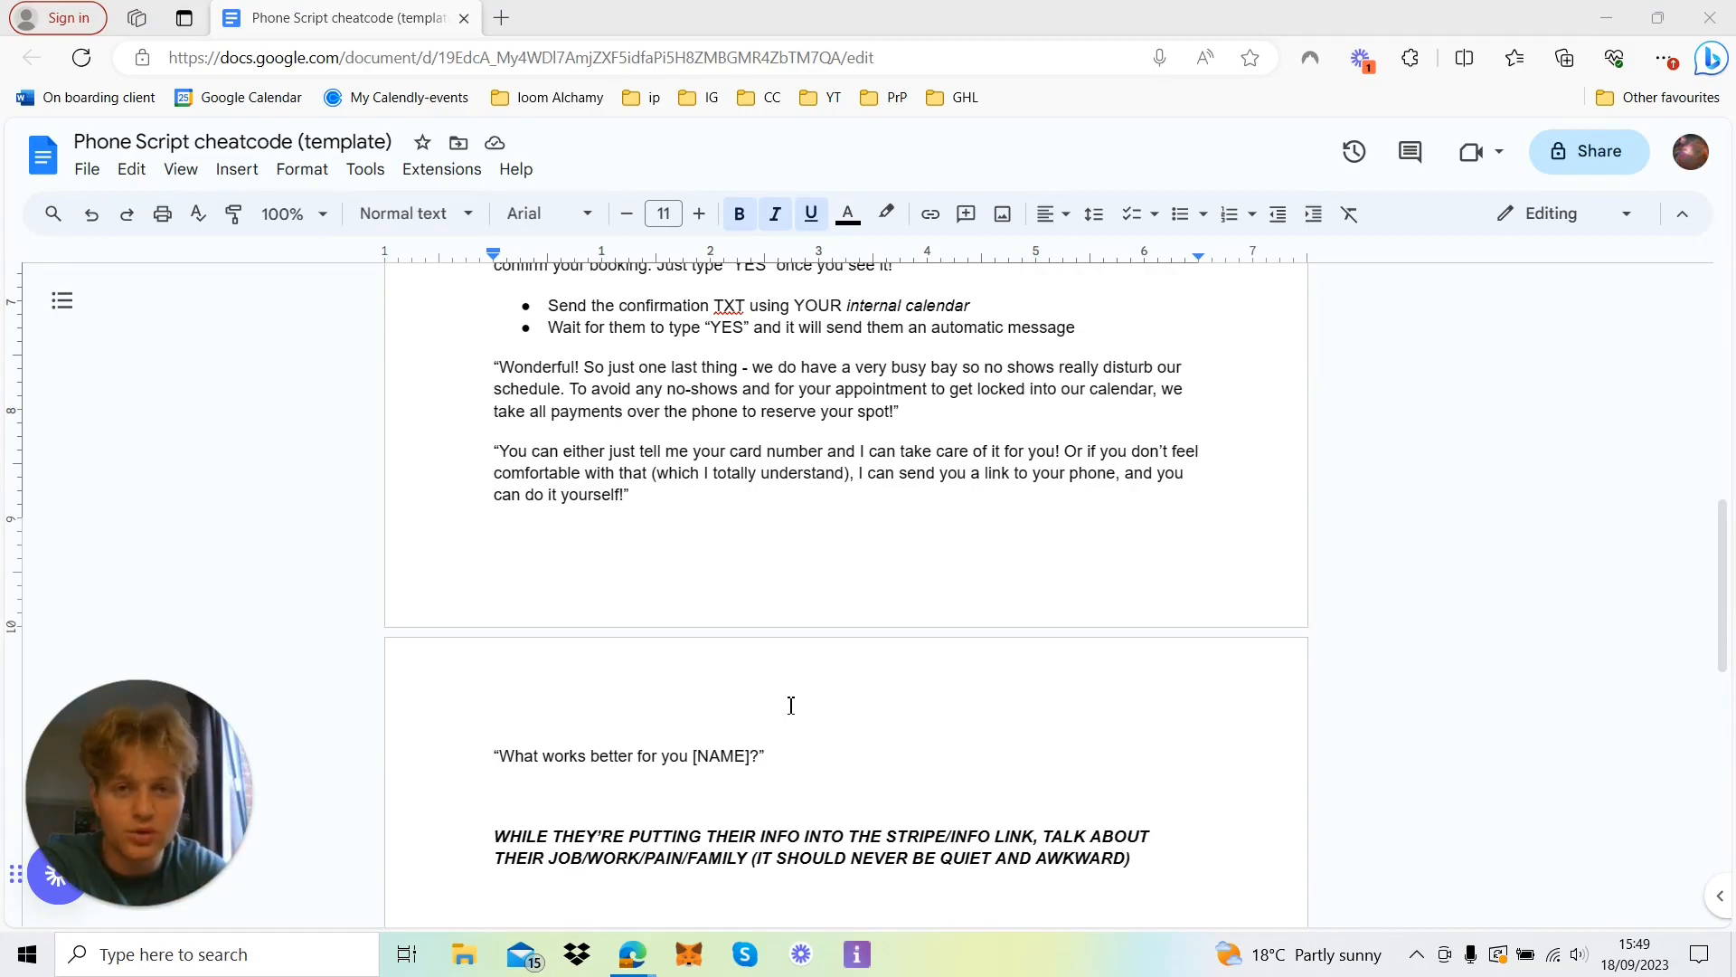
scroll(down, 3)
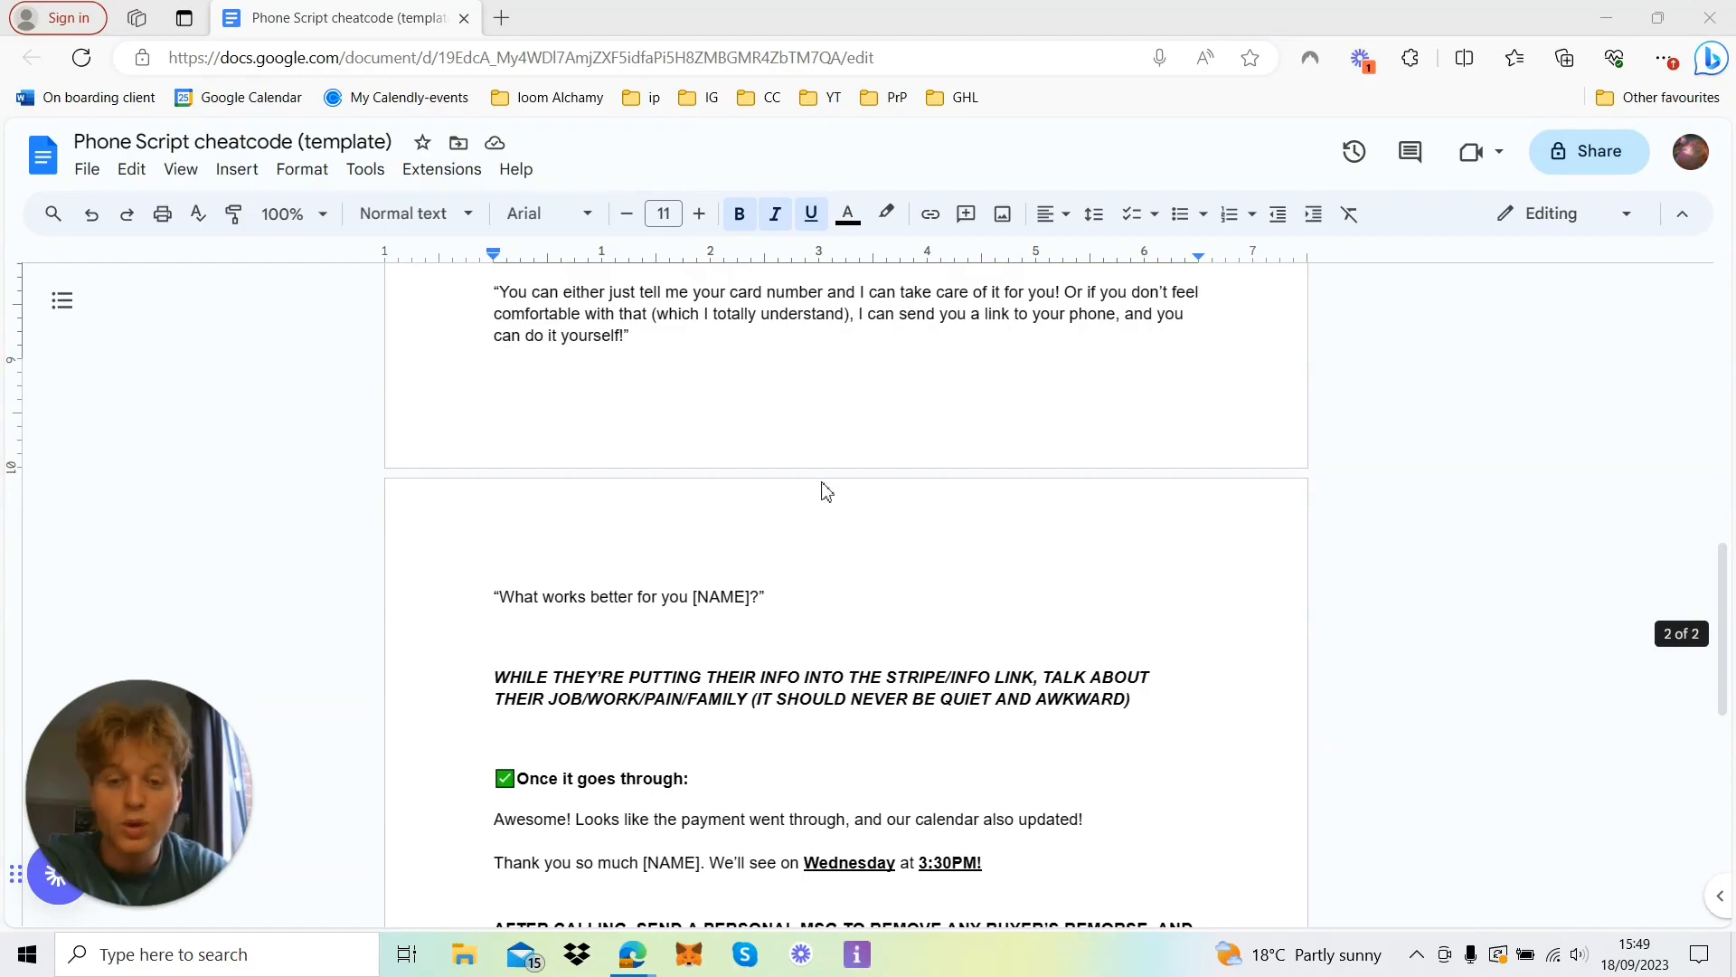
mouse_move(824, 484)
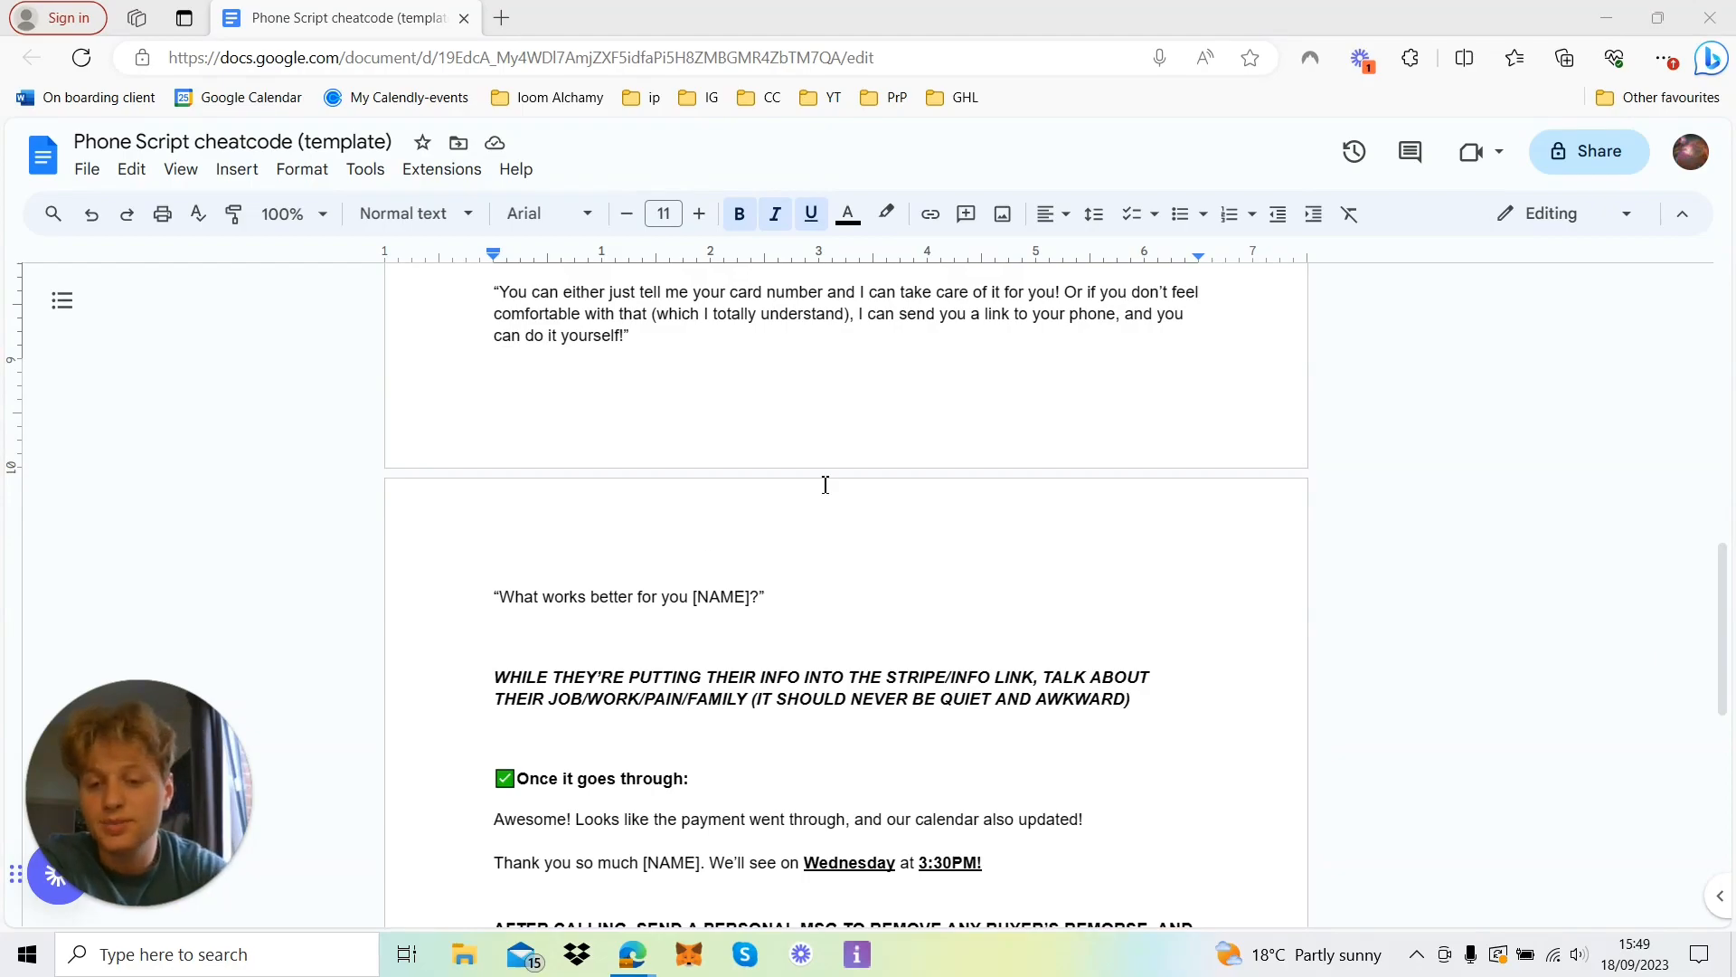
scroll(down, 3)
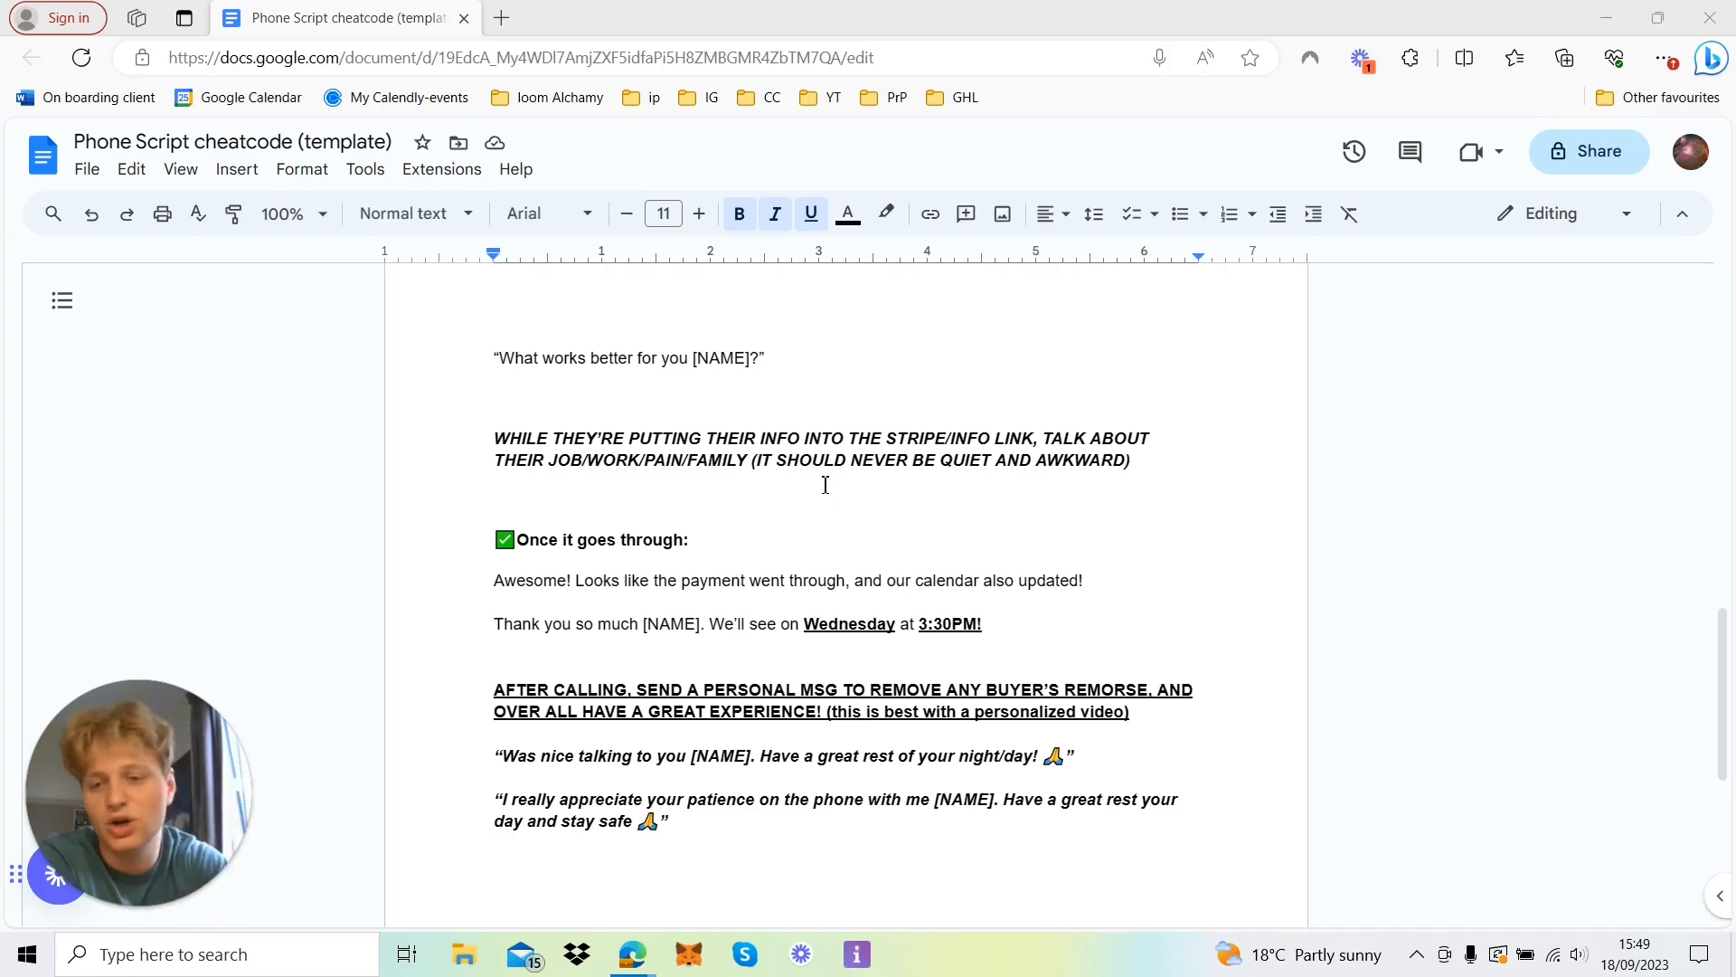
scroll(up, 3)
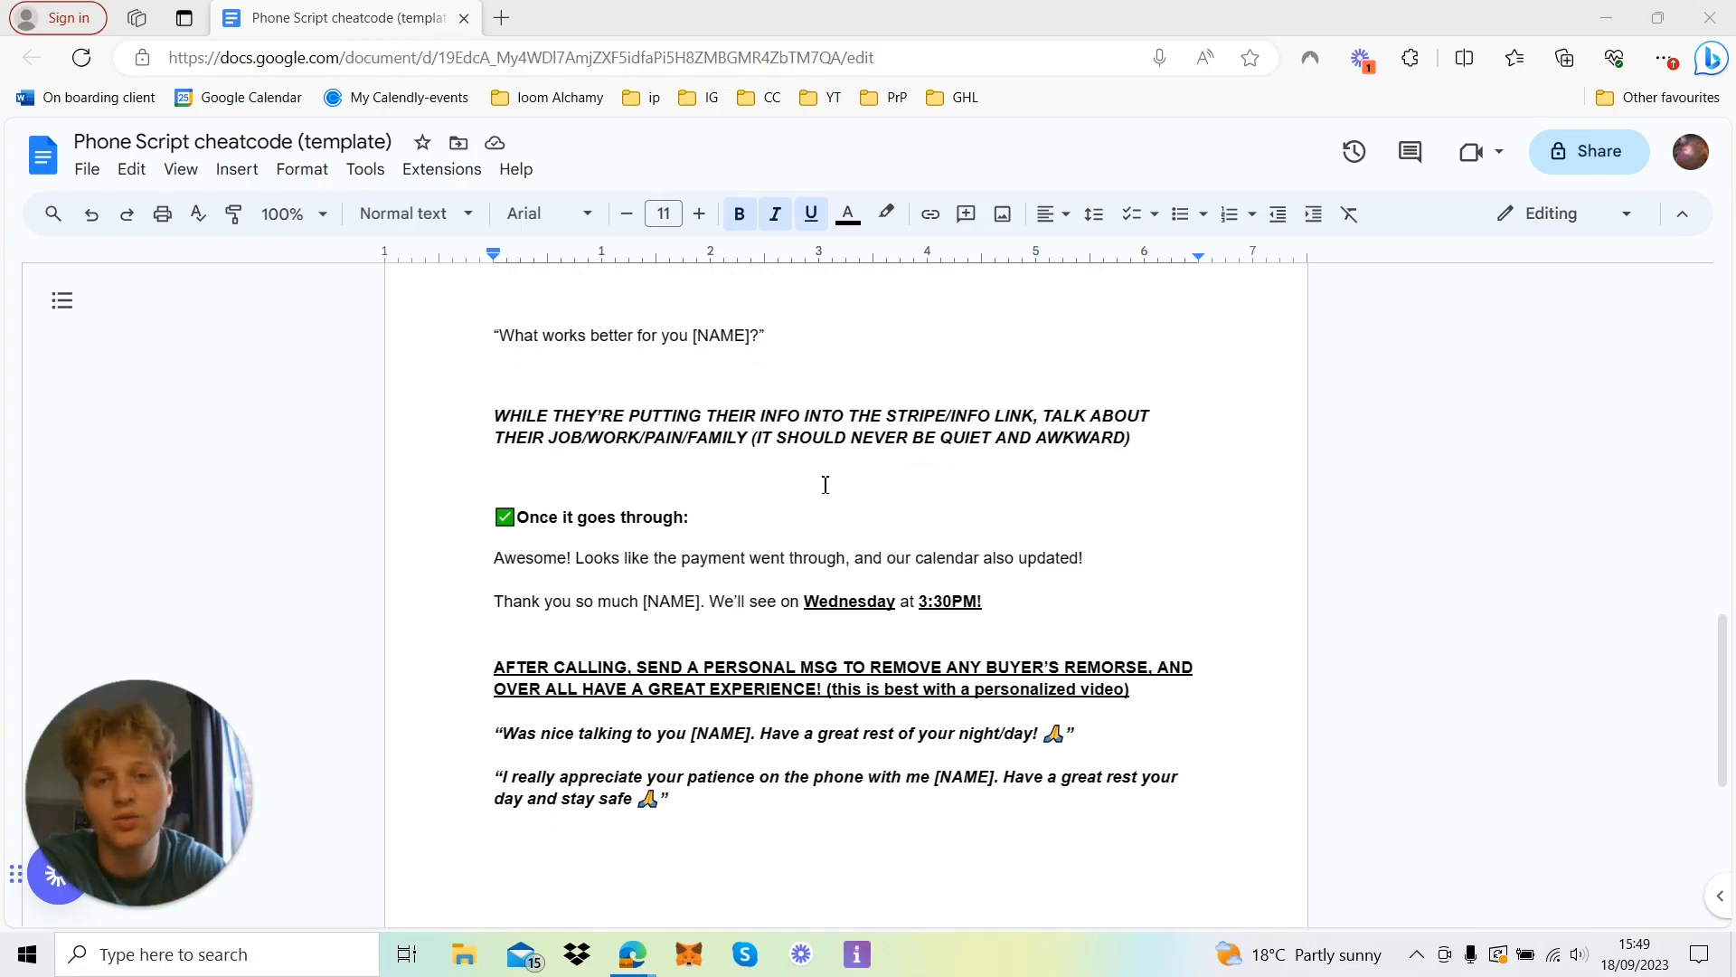
scroll(down, 3)
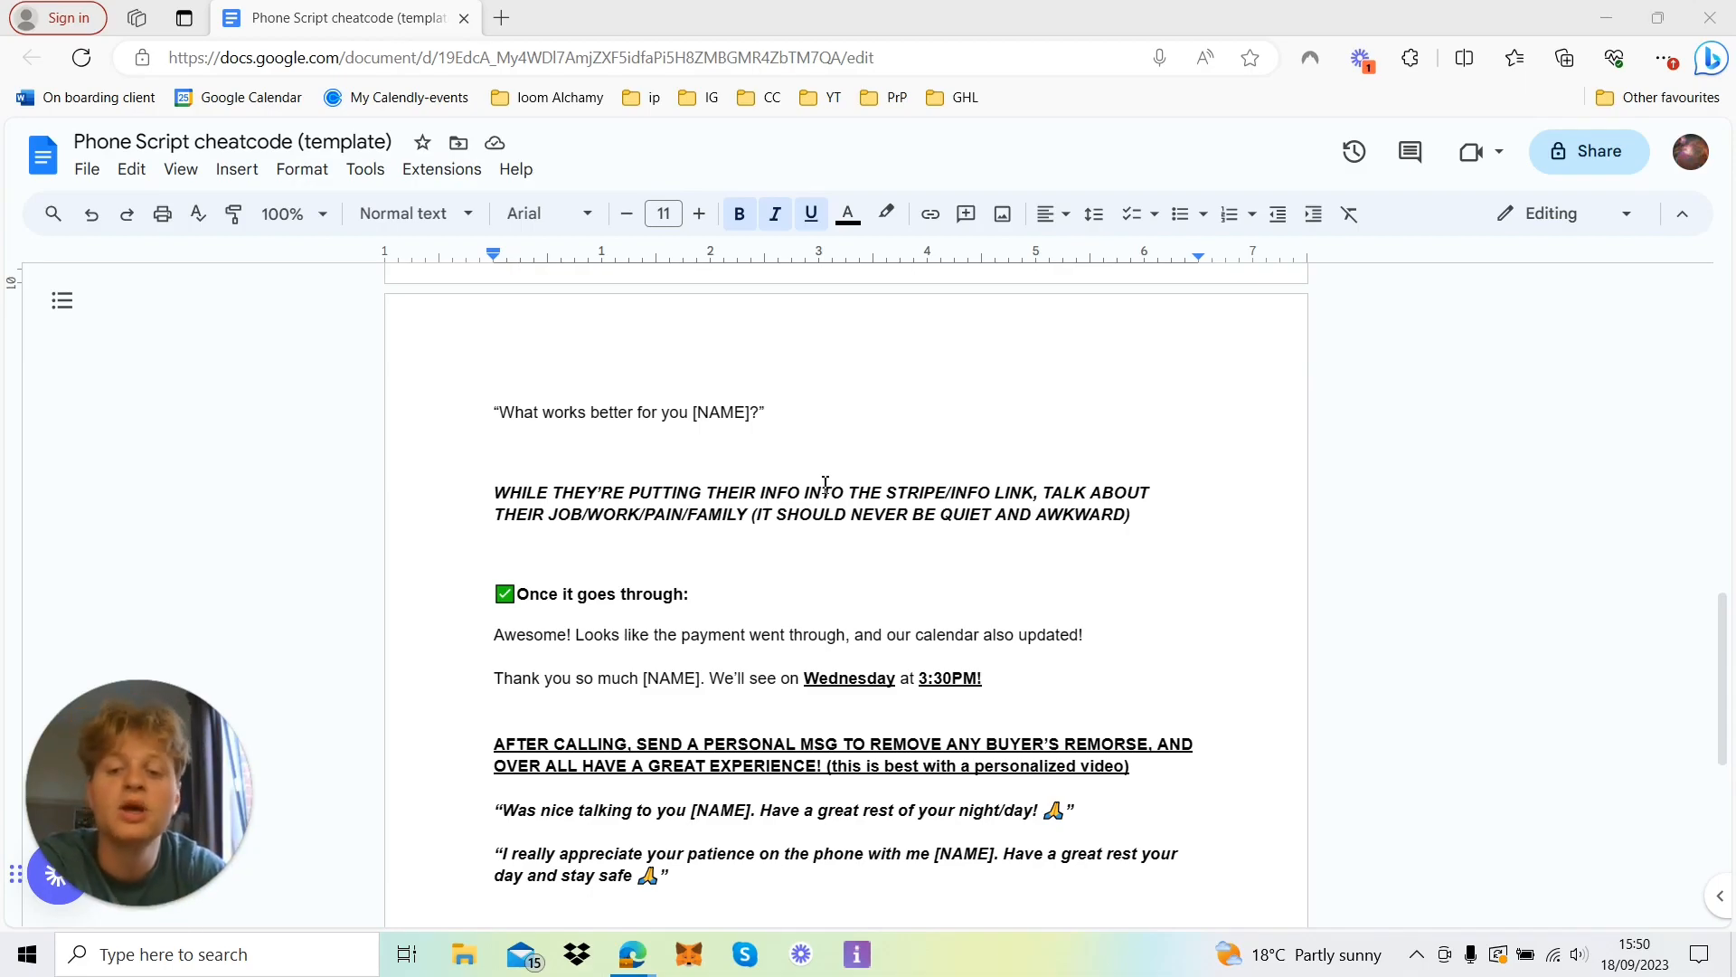
scroll(up, 3)
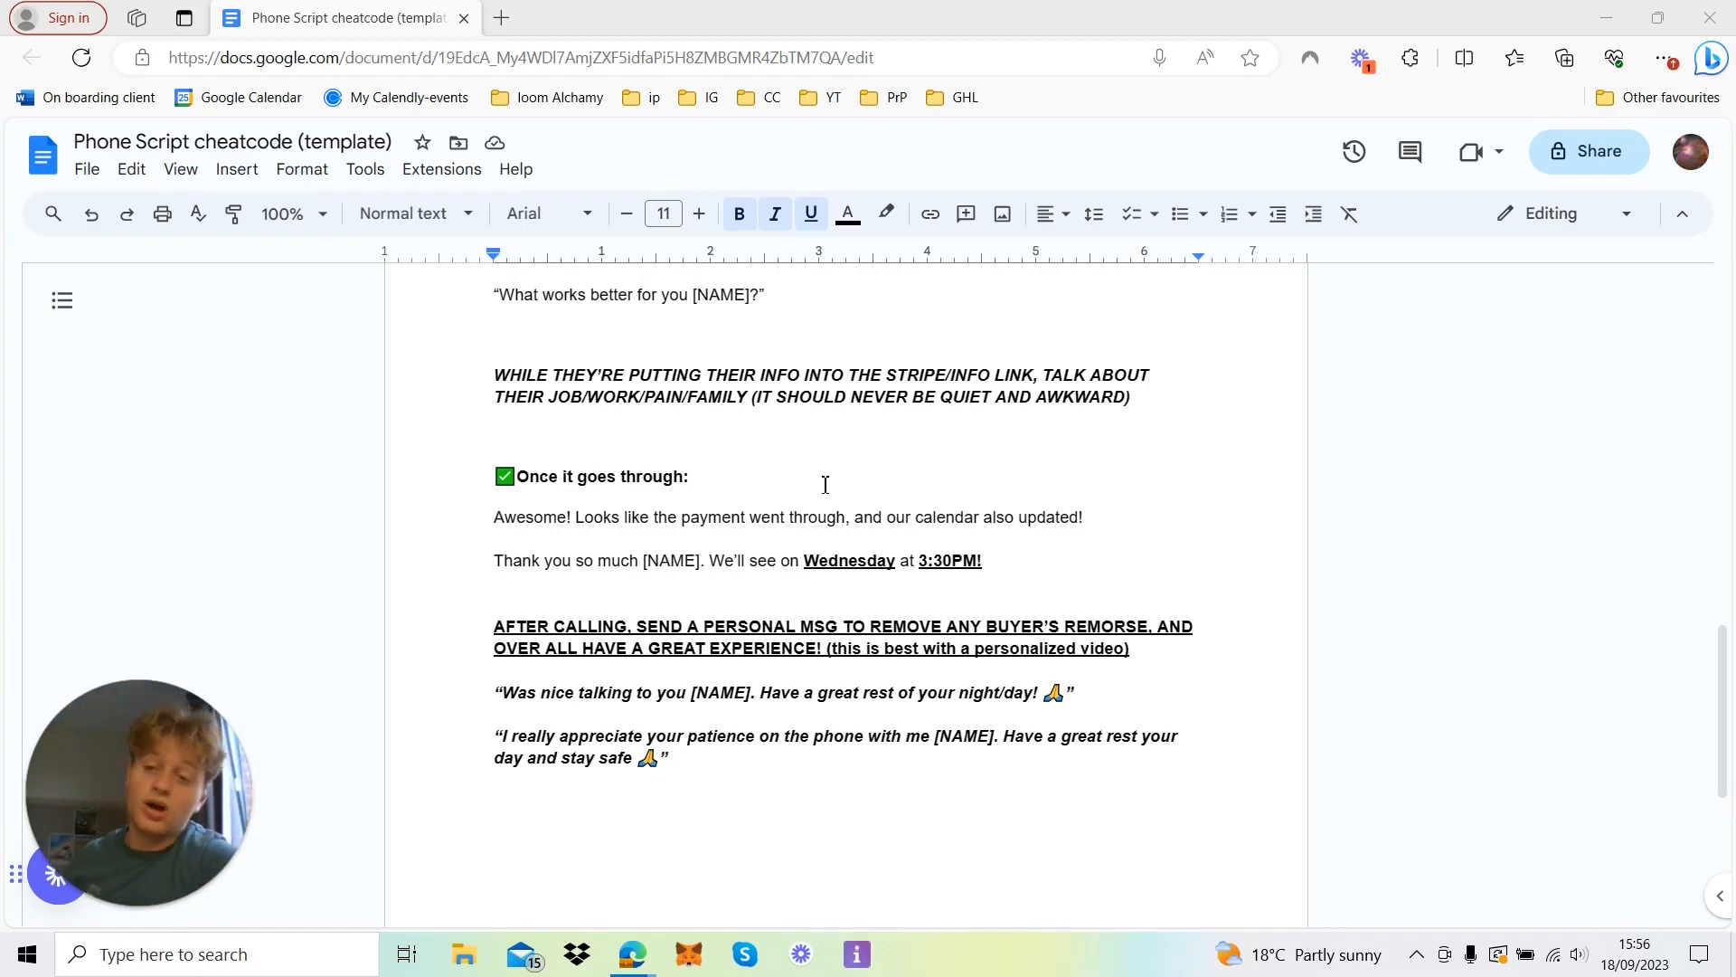
scroll(up, 3)
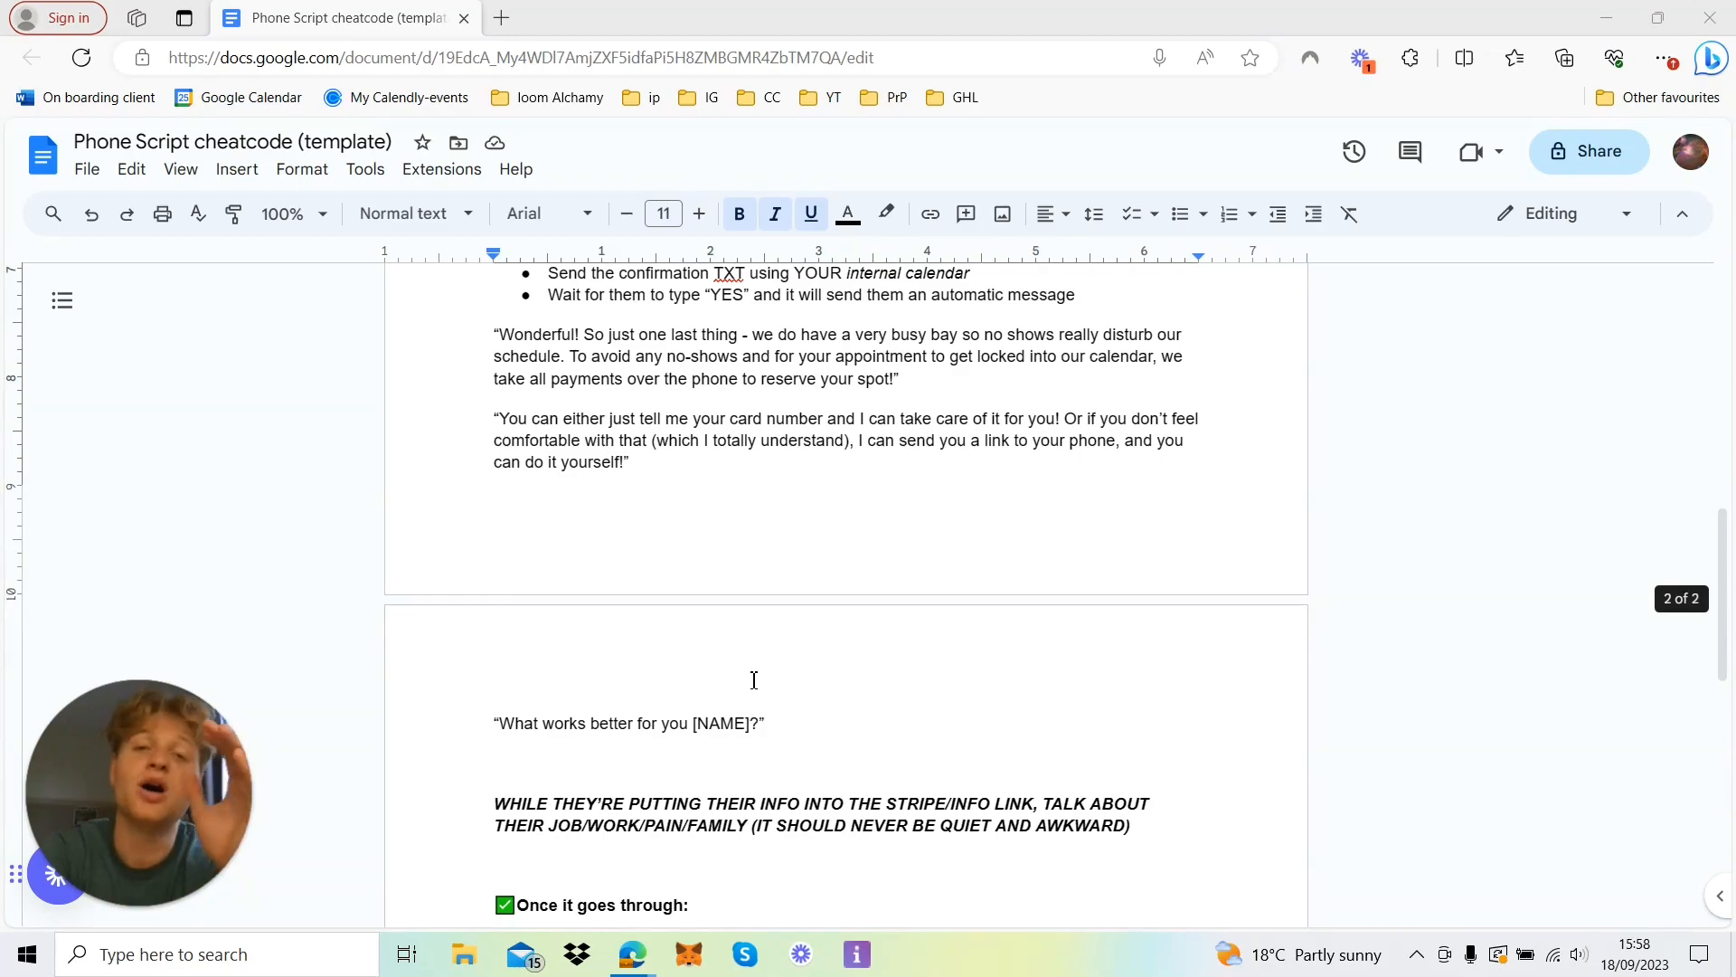